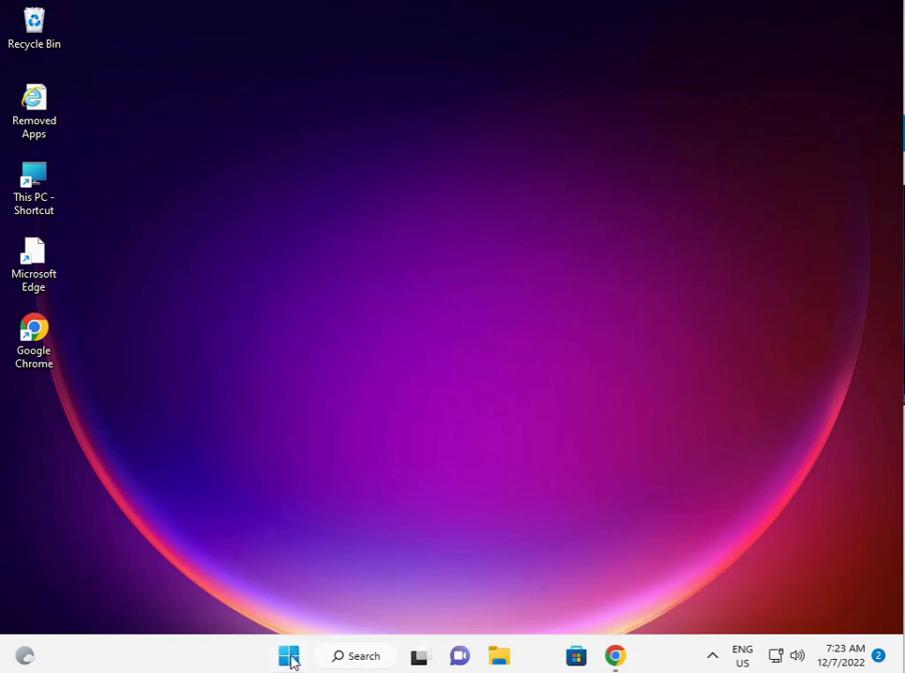
Launch the pinned Settings app from the Start menu.
click(288, 655)
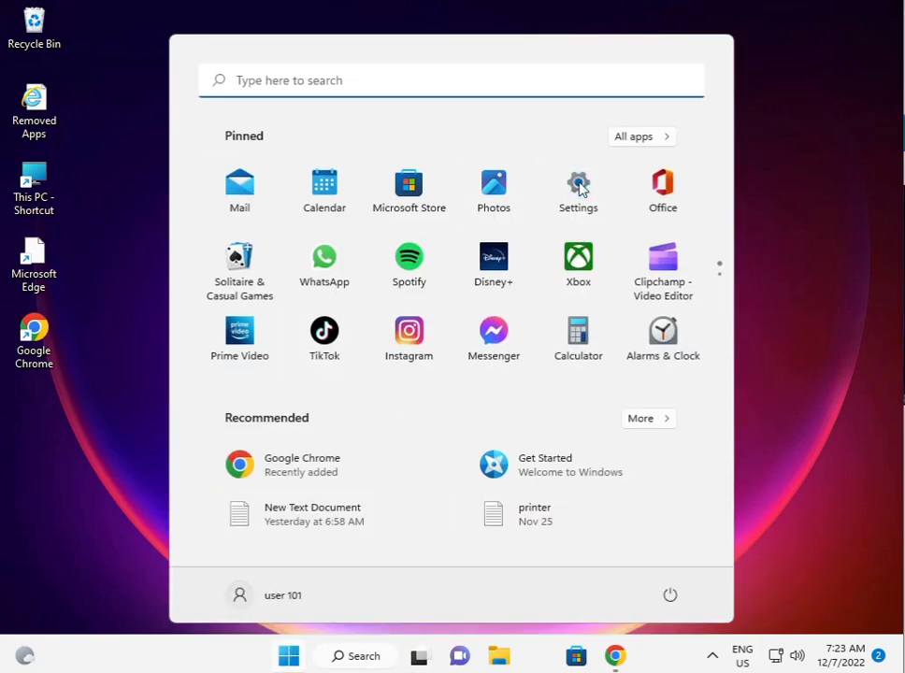
click(577, 190)
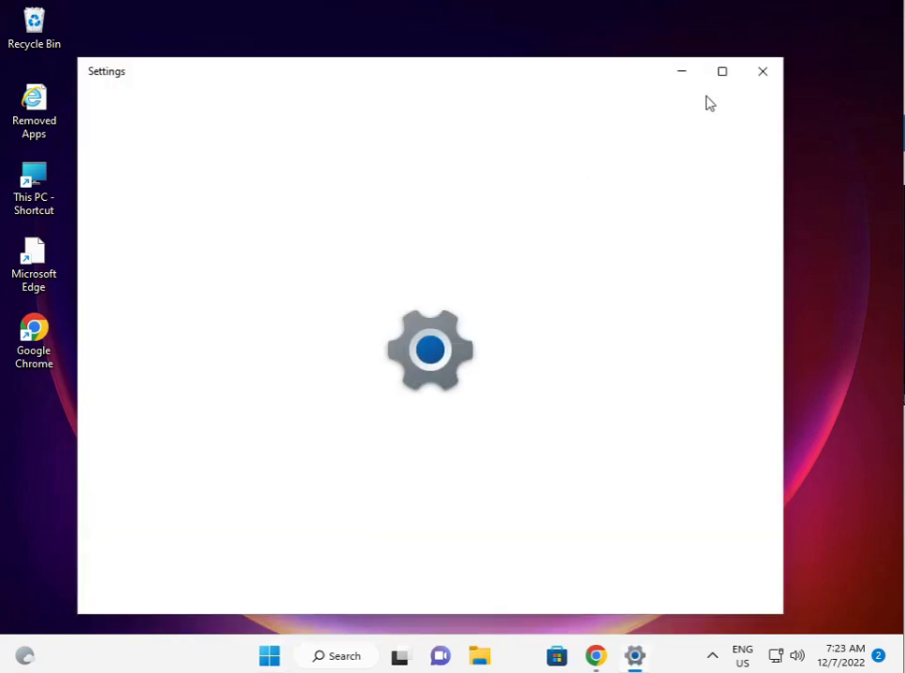
Maximize Settings and go to System > Troubleshoot > Other troubleshooters, reaching Windows Store Apps.
click(721, 71)
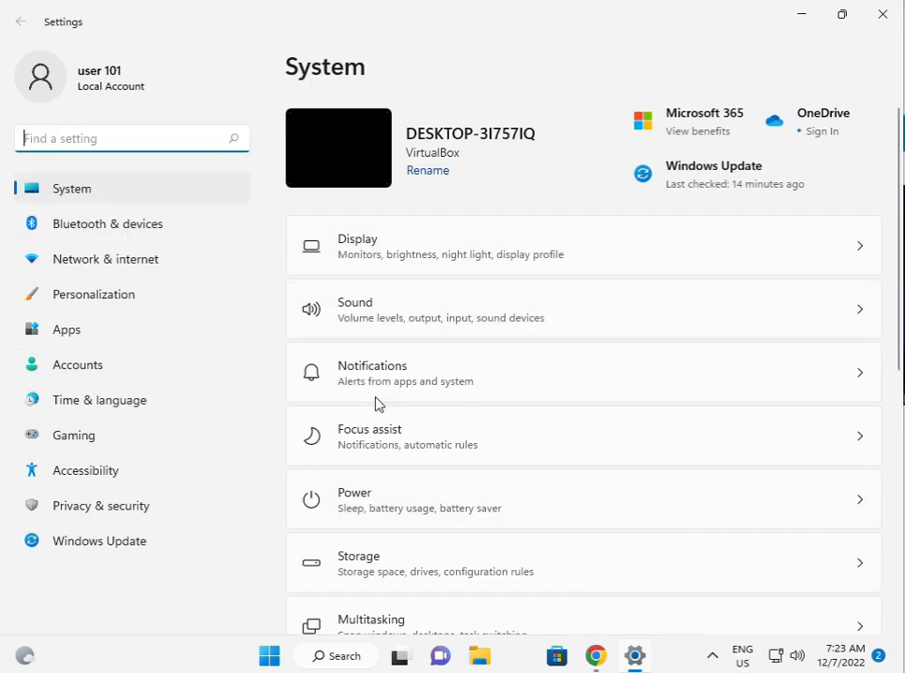
scroll(down, 3)
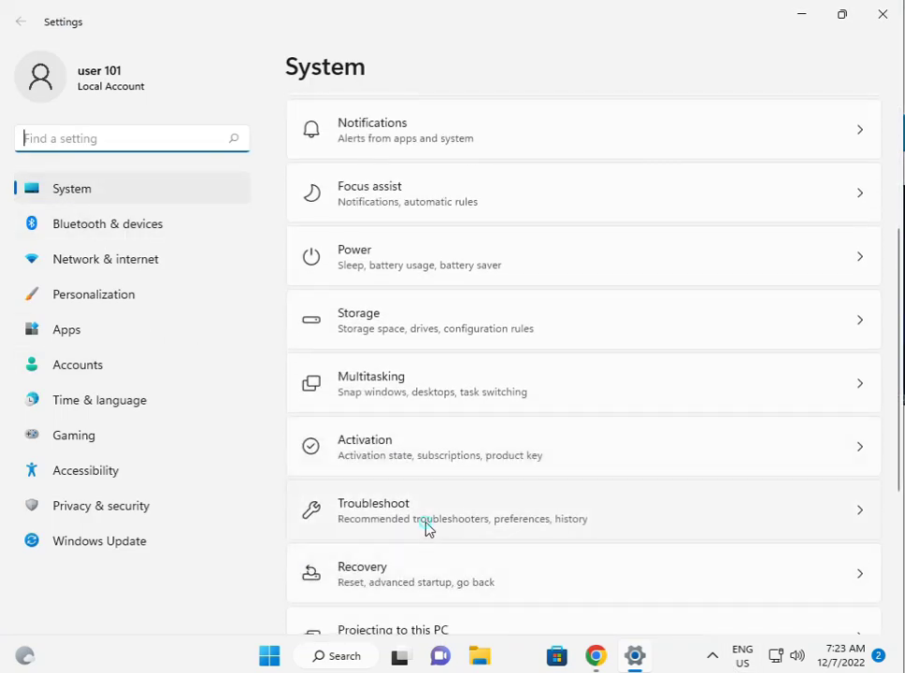
click(428, 509)
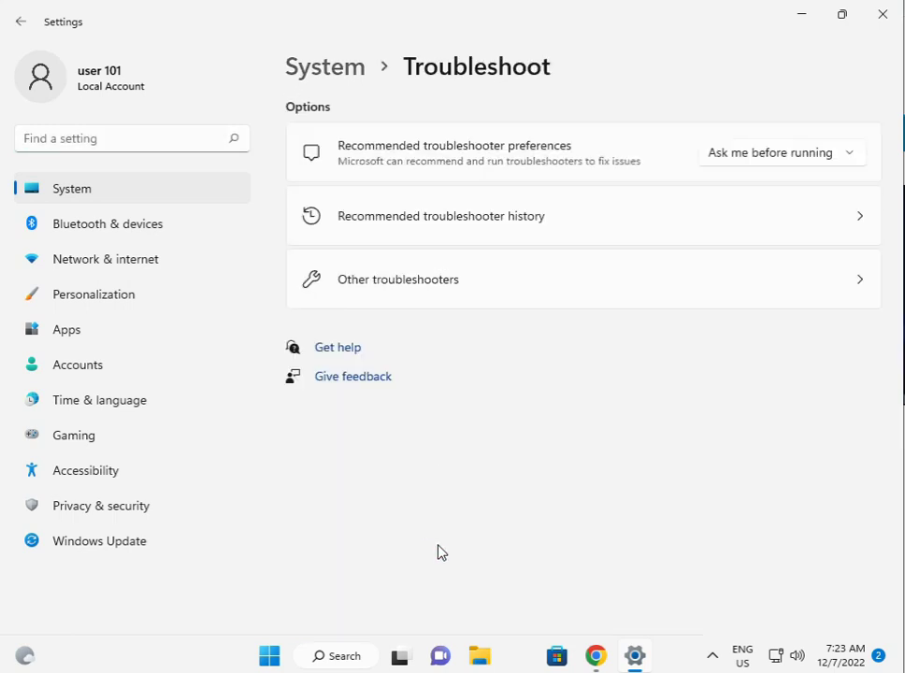
click(397, 278)
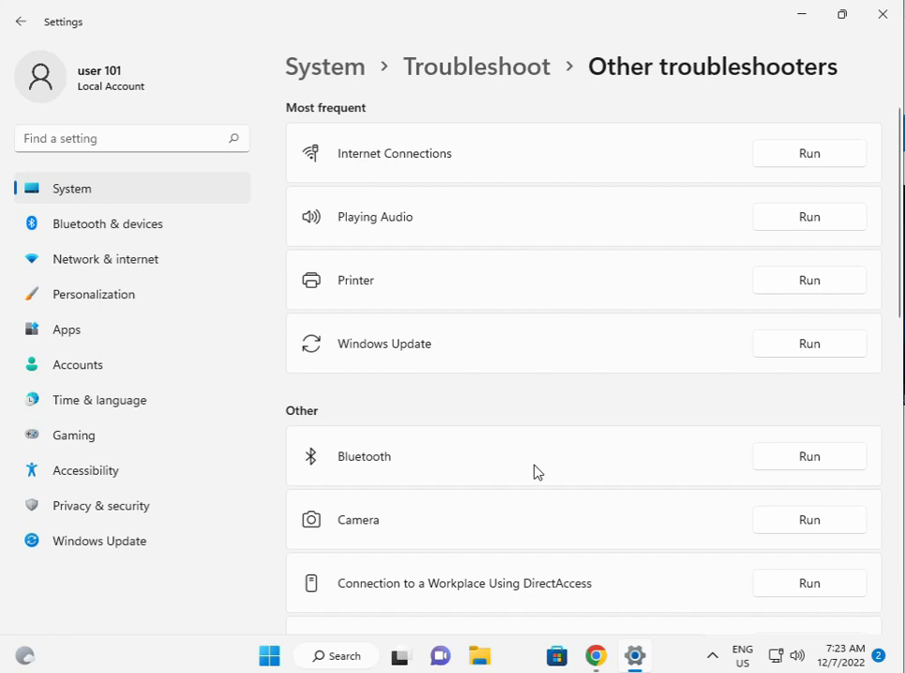
scroll(down, 3)
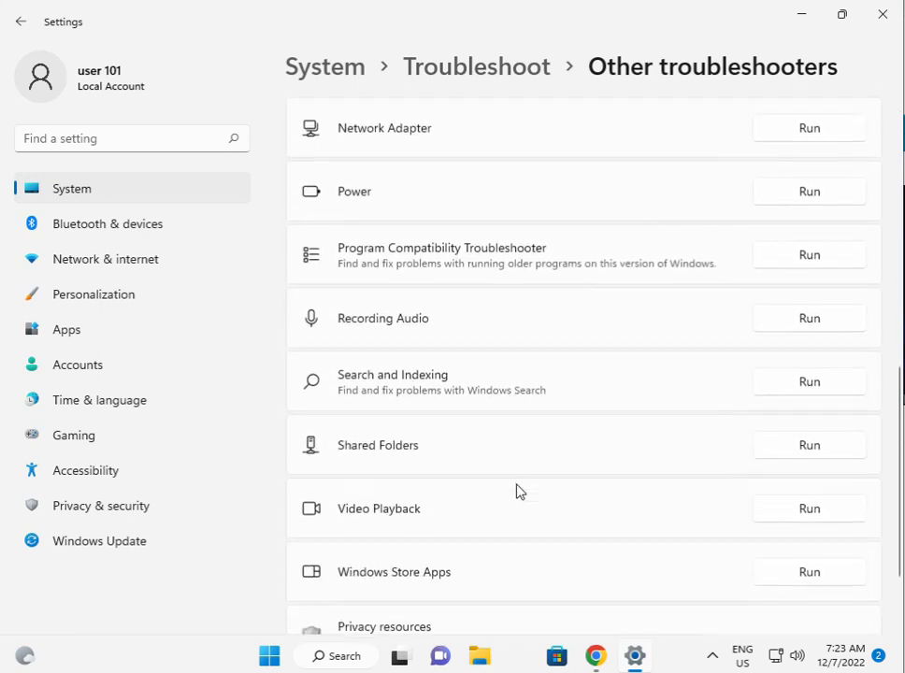
scroll(down, 3)
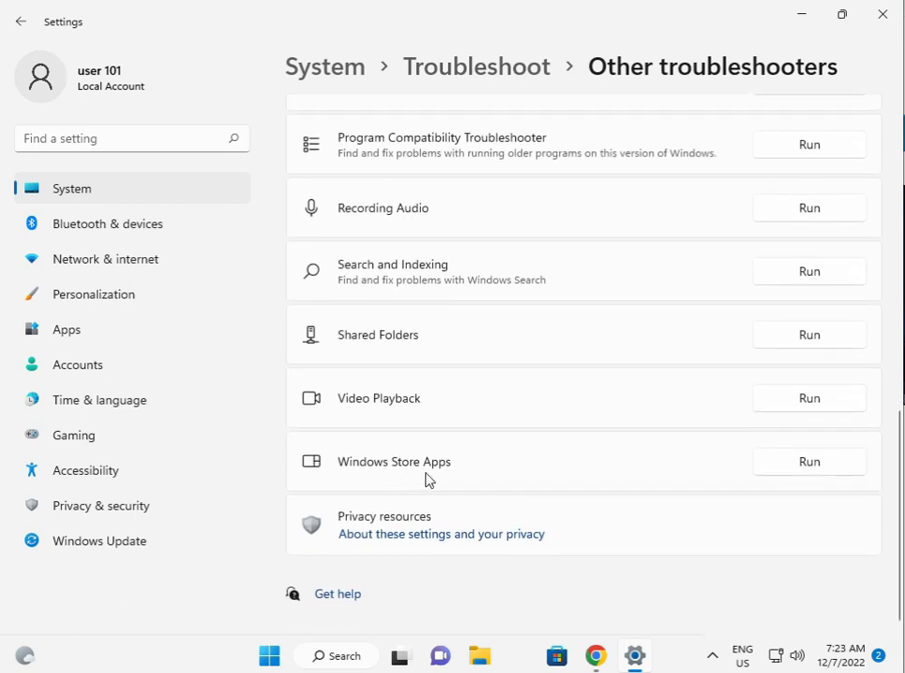
click(809, 461)
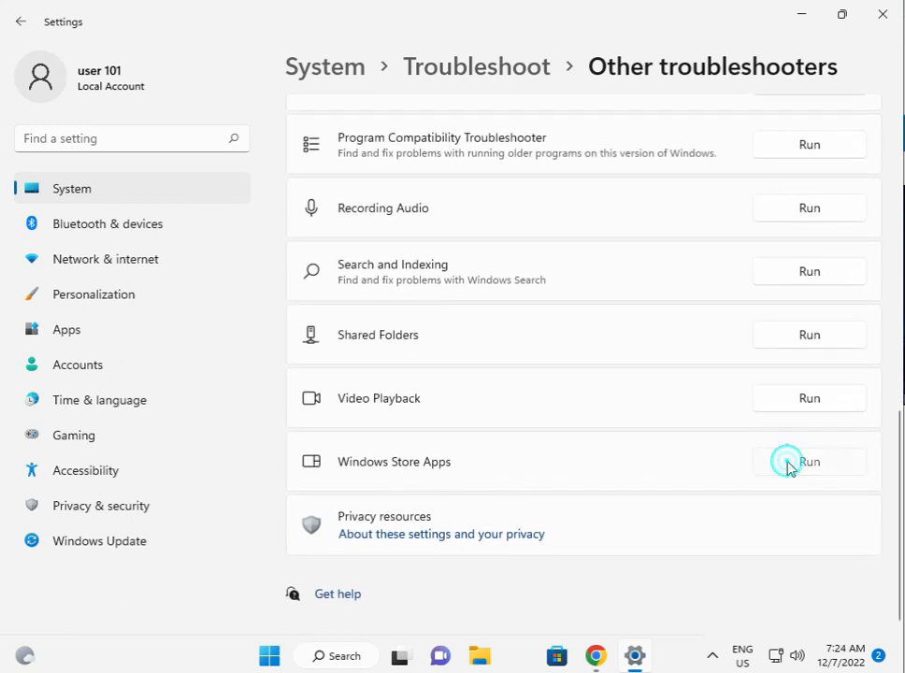
Run the Windows Store Apps troubleshooter so it detects problems.
click(809, 461)
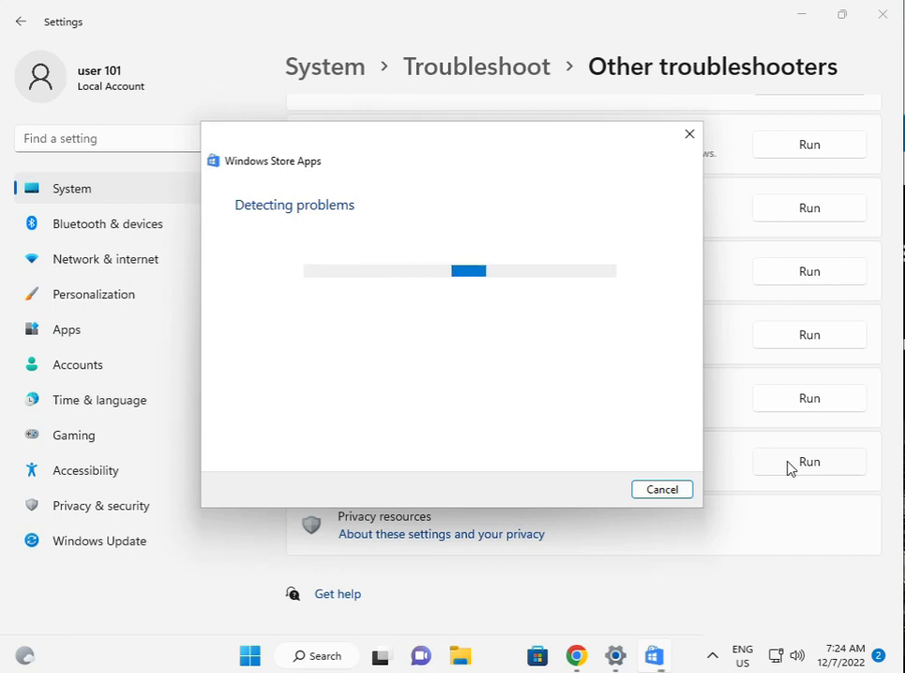
mouse_move(653, 654)
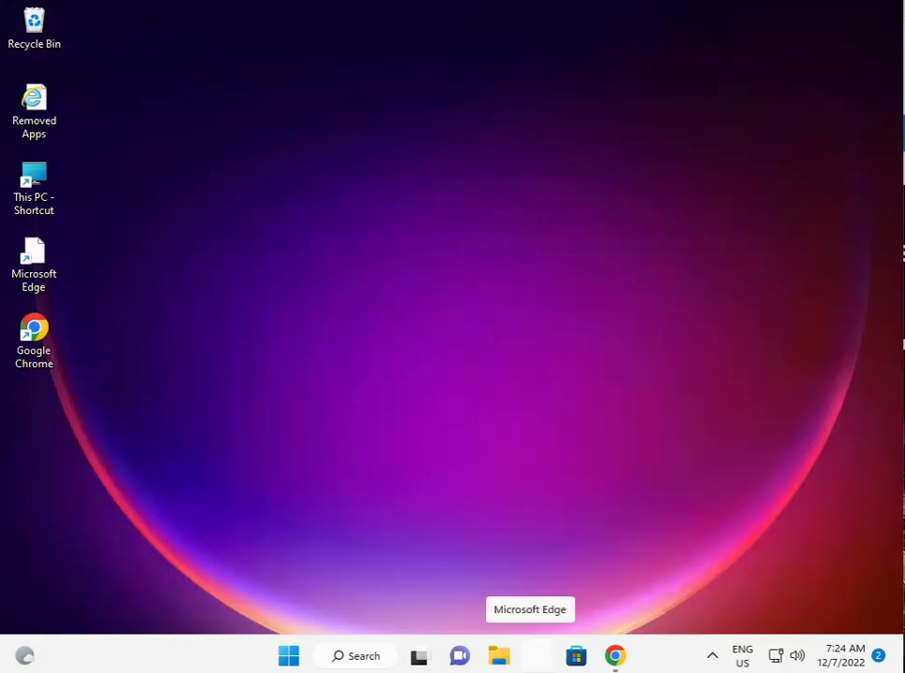
mouse_move(287, 655)
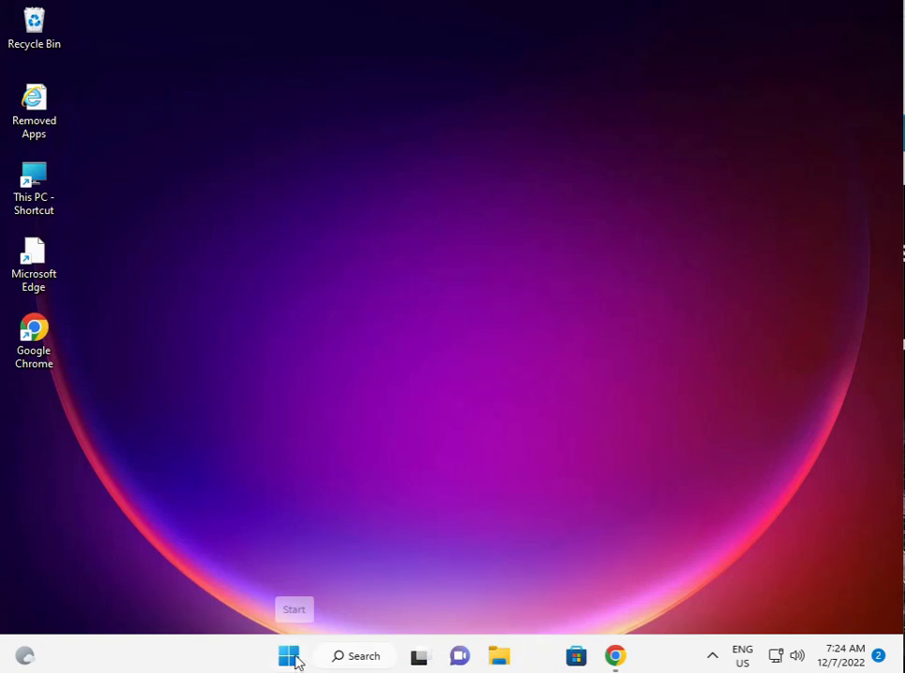
Reopen the pinned Settings app from the Start menu.
click(289, 655)
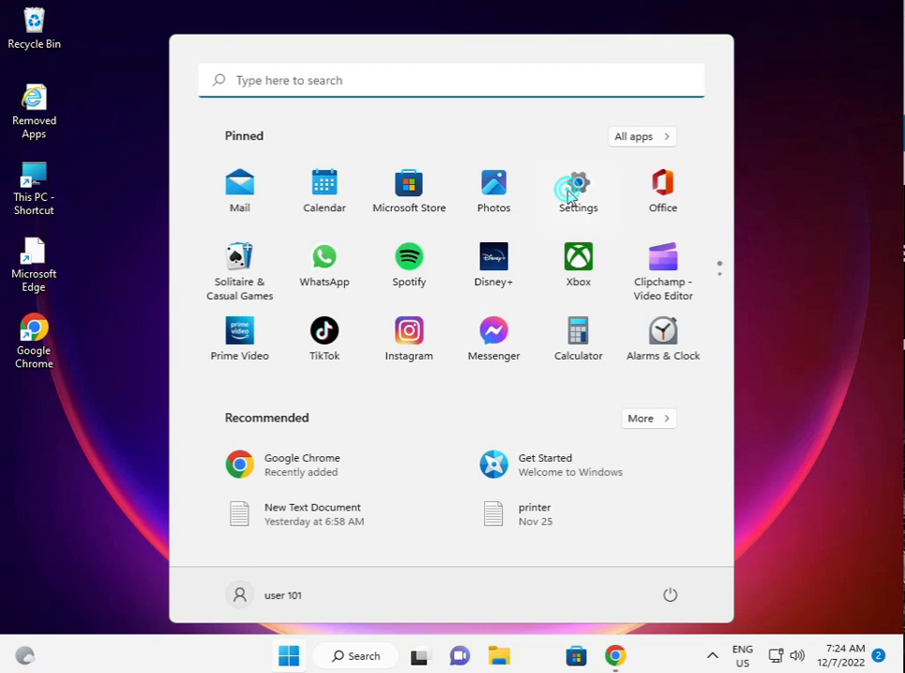
click(577, 189)
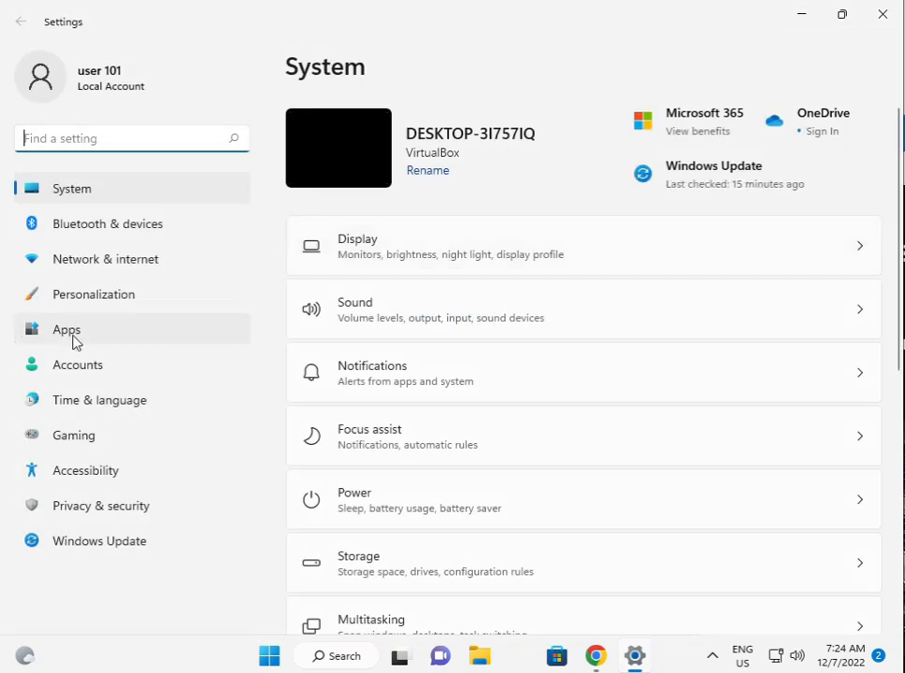
Open Microsoft Store's Advanced options from the Apps & features list.
click(66, 329)
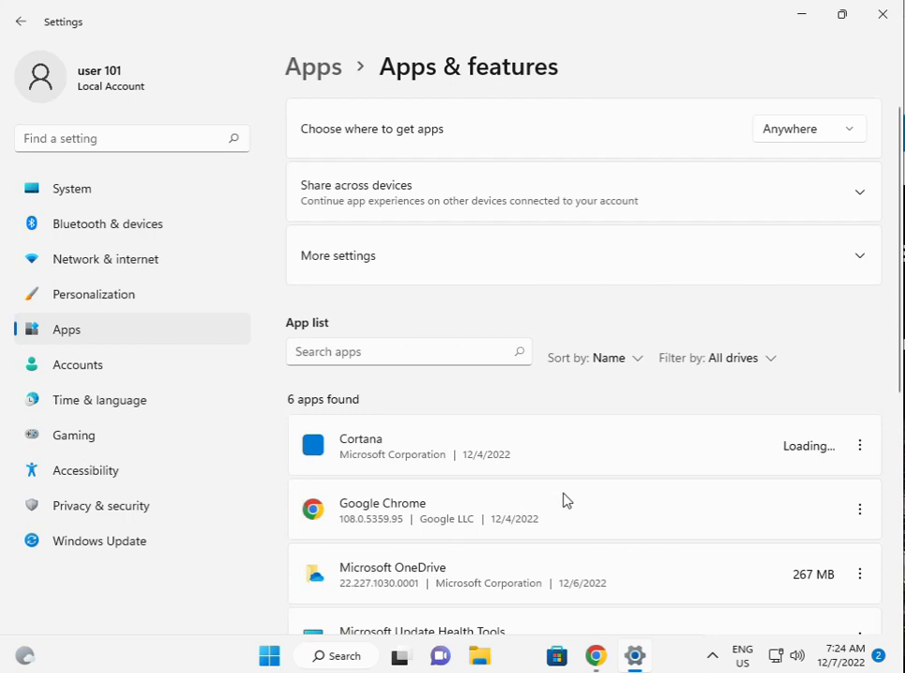
scroll(down, 3)
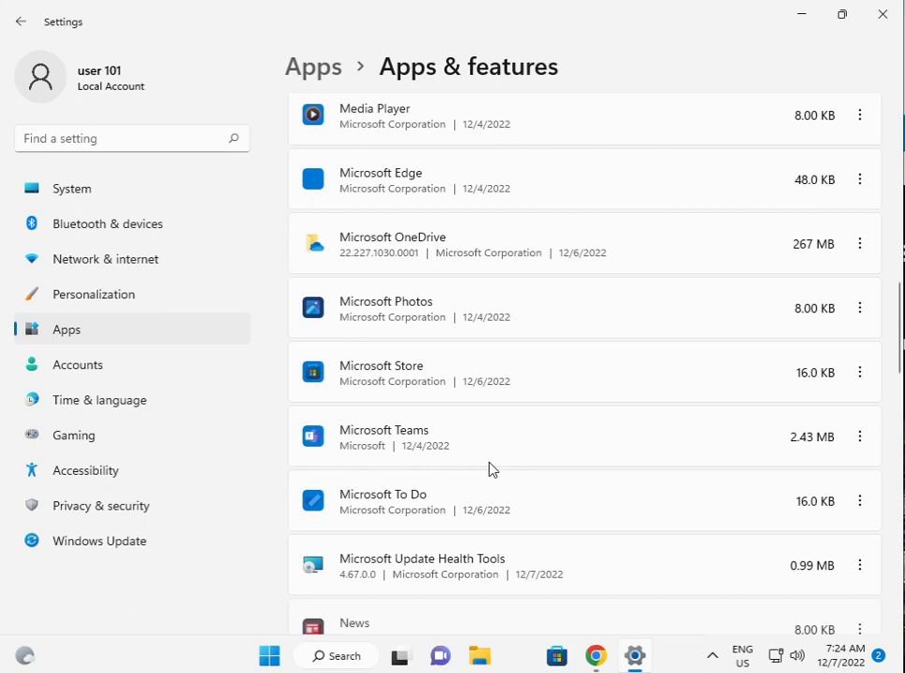
mouse_move(368, 385)
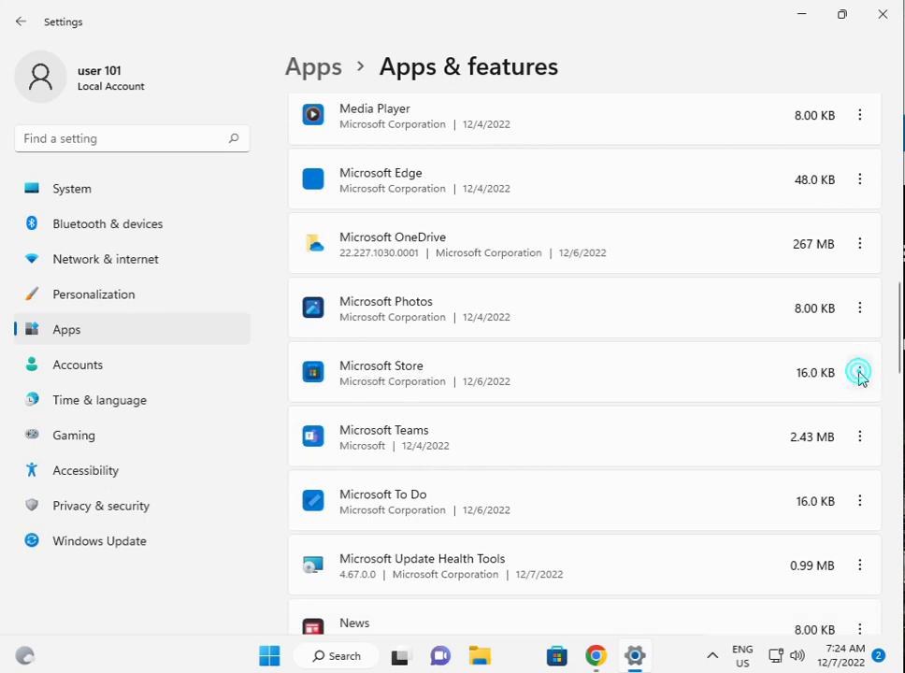
click(858, 372)
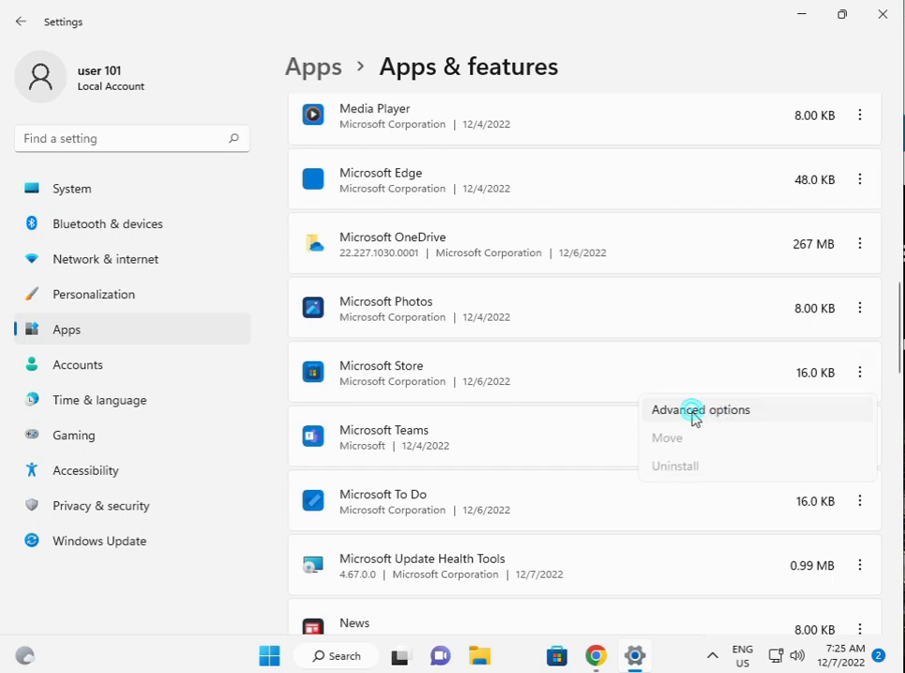
click(700, 409)
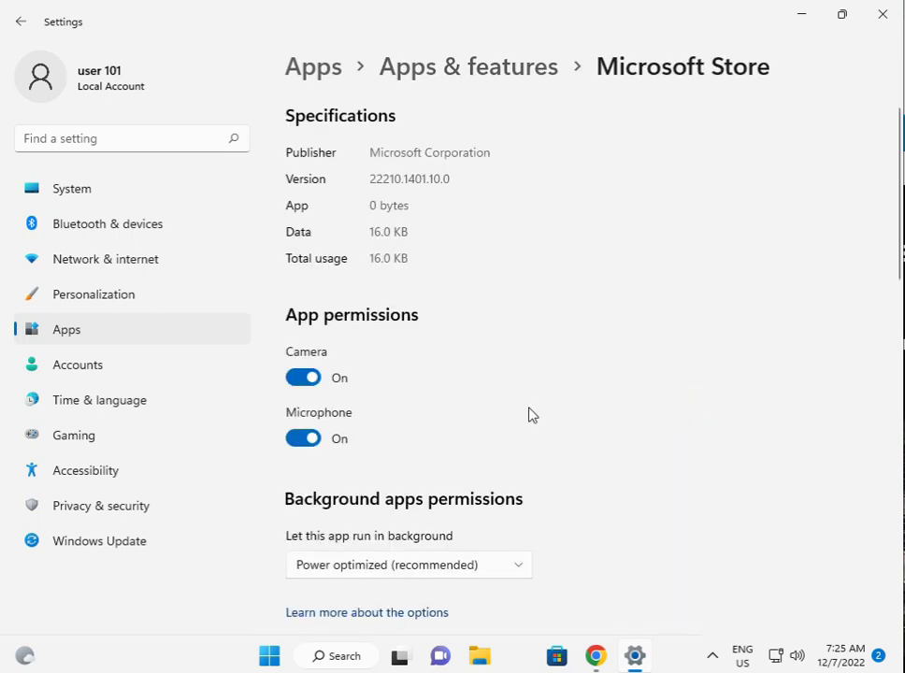
Run Repair, then Reset, in Microsoft Store's Reset section.
scroll(down, 3)
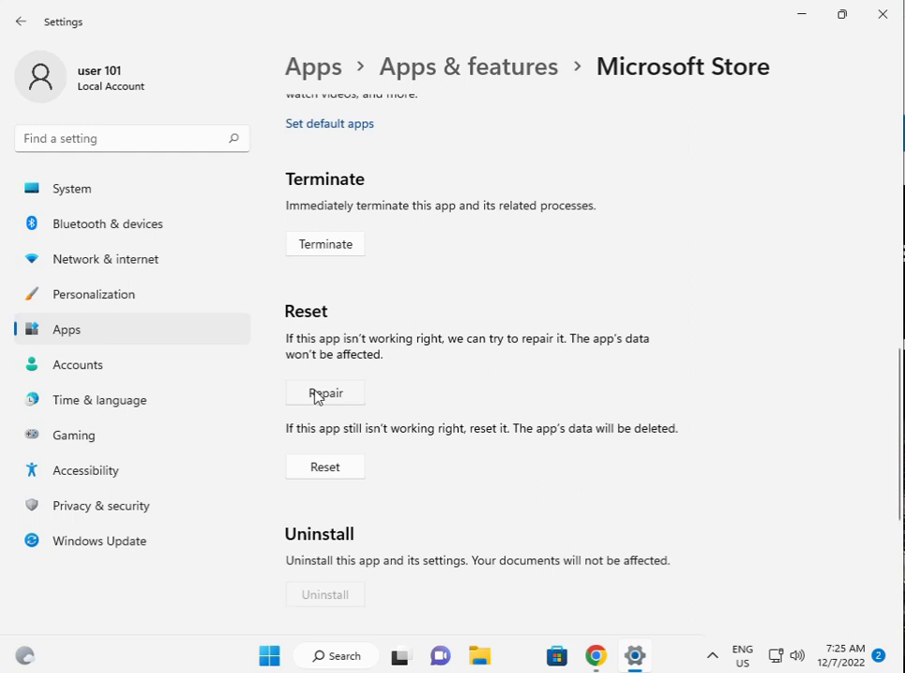
click(324, 392)
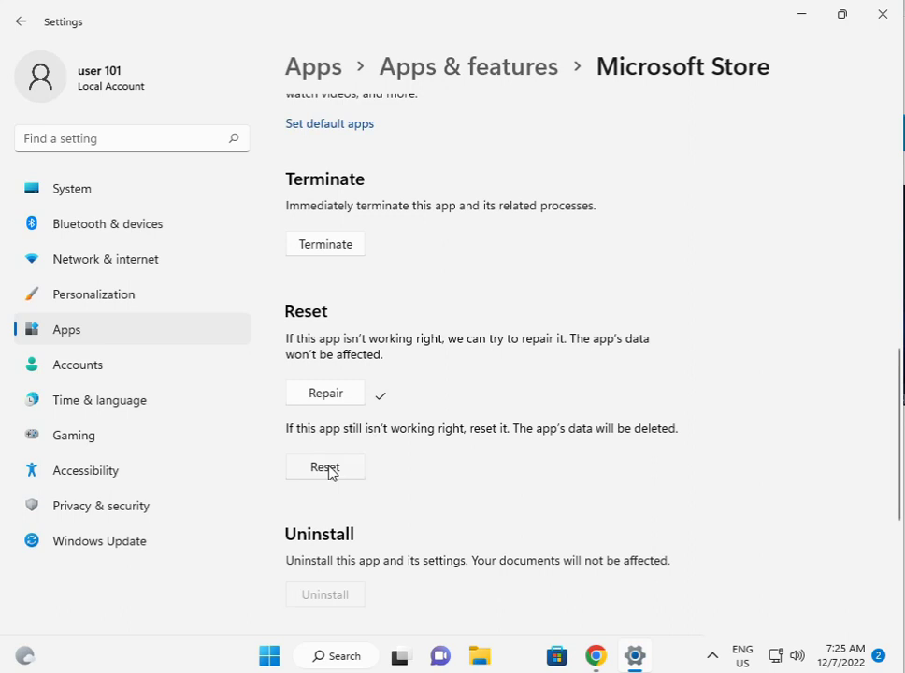
click(324, 466)
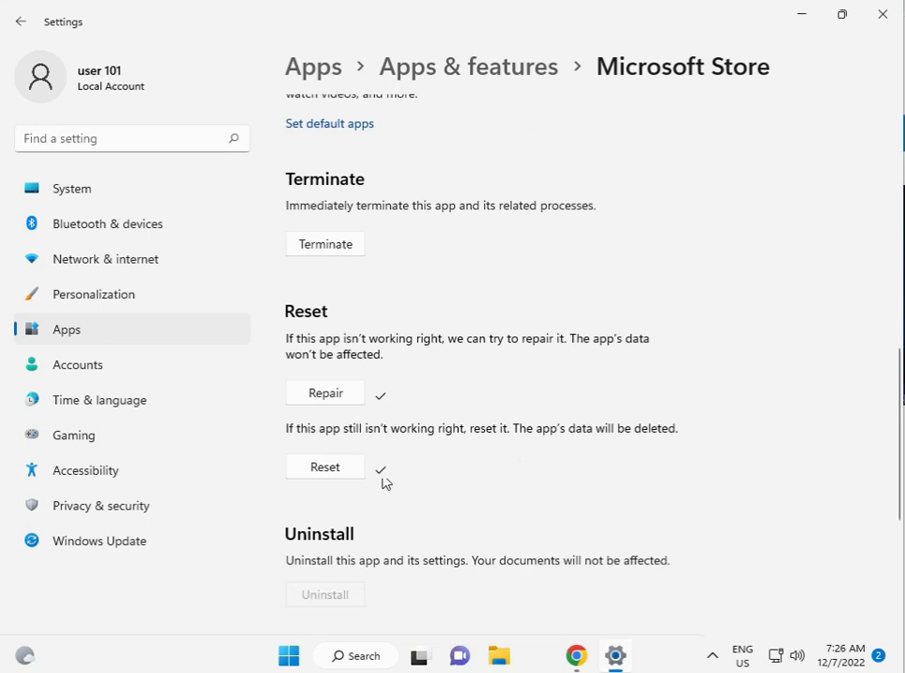
mouse_move(532, 638)
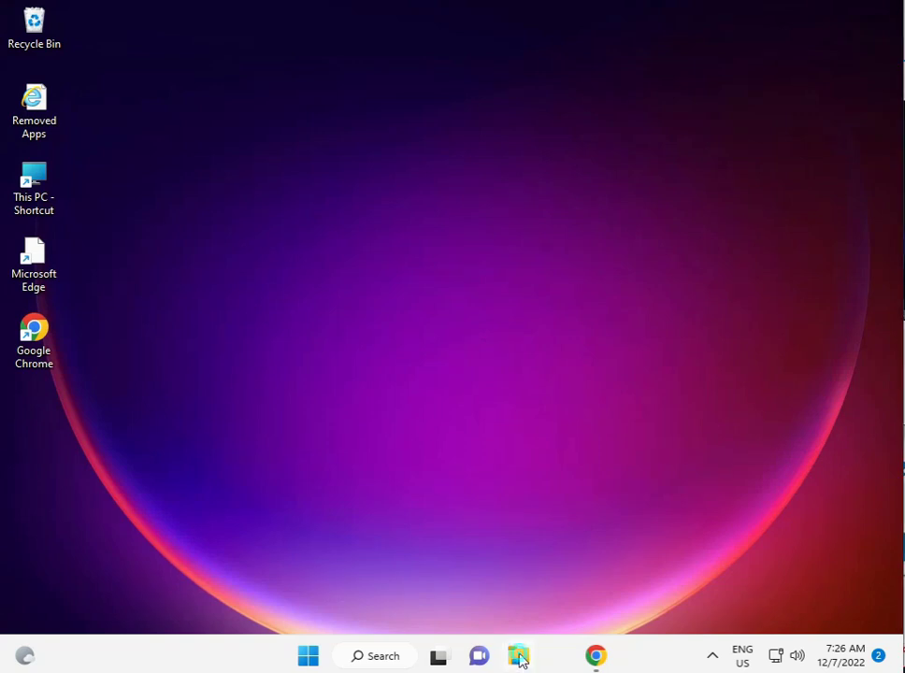
In File Explorer, browse This PC > Local Disk (C:) > Users into the user profile folder.
click(518, 655)
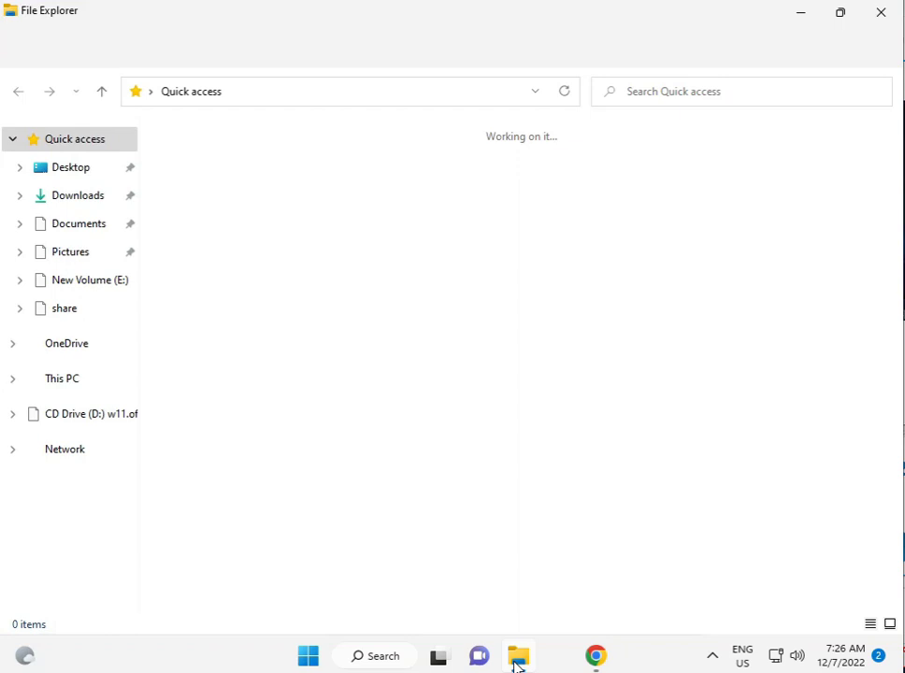
click(62, 377)
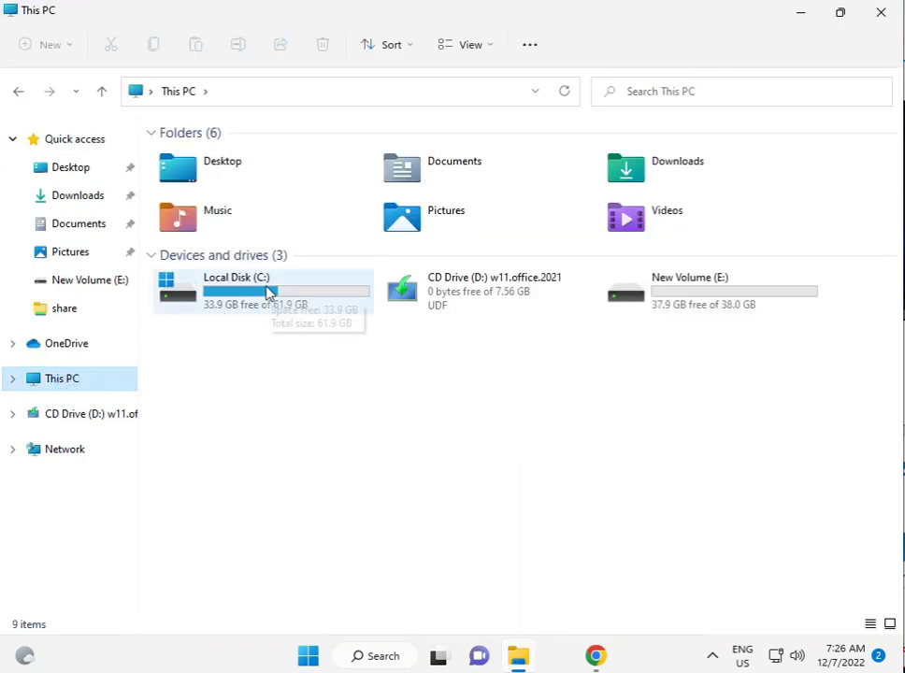
double_click(235, 290)
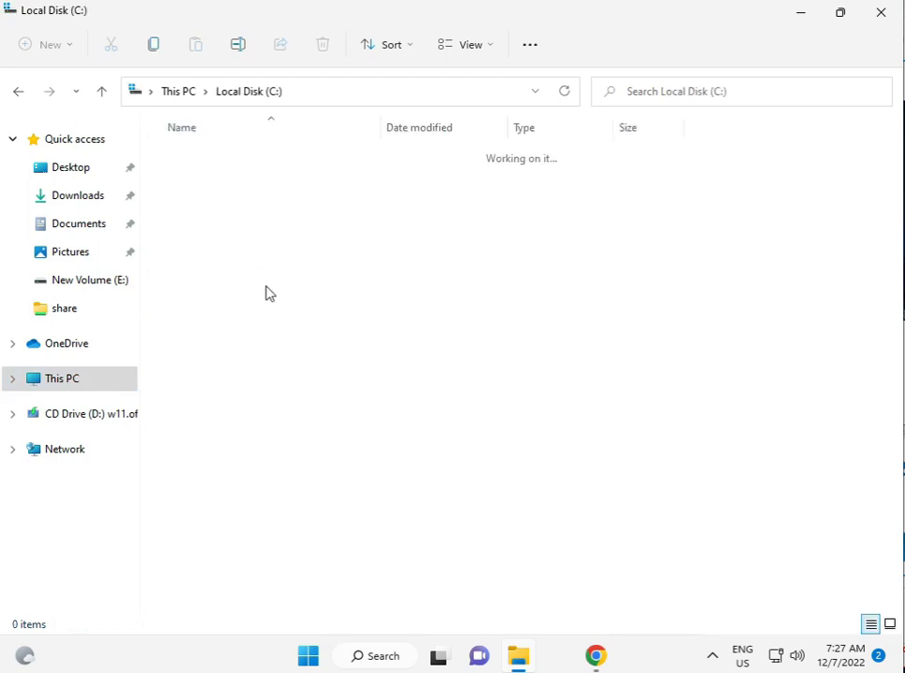
click(187, 347)
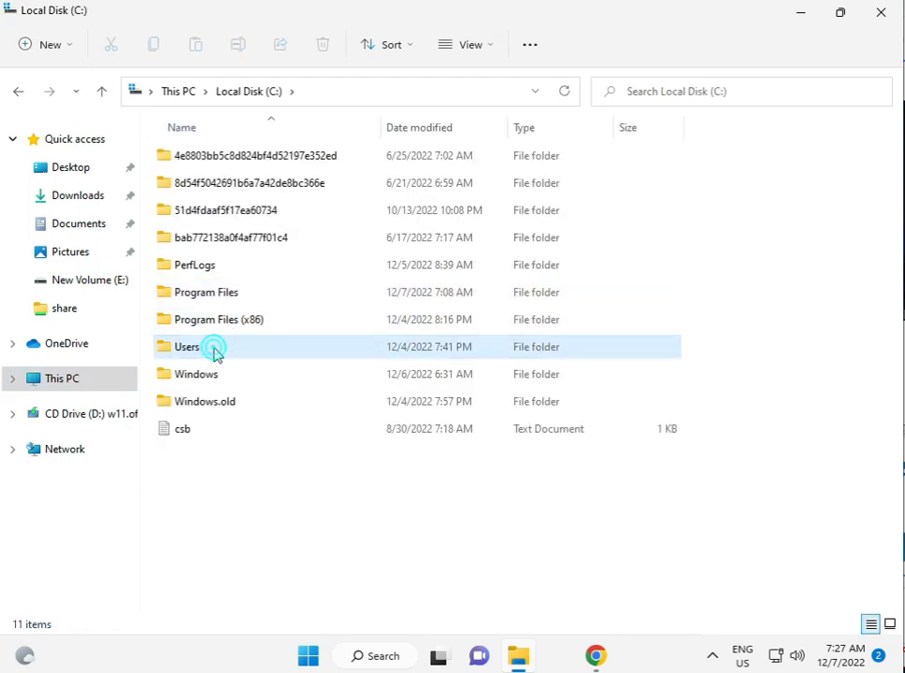
double_click(187, 346)
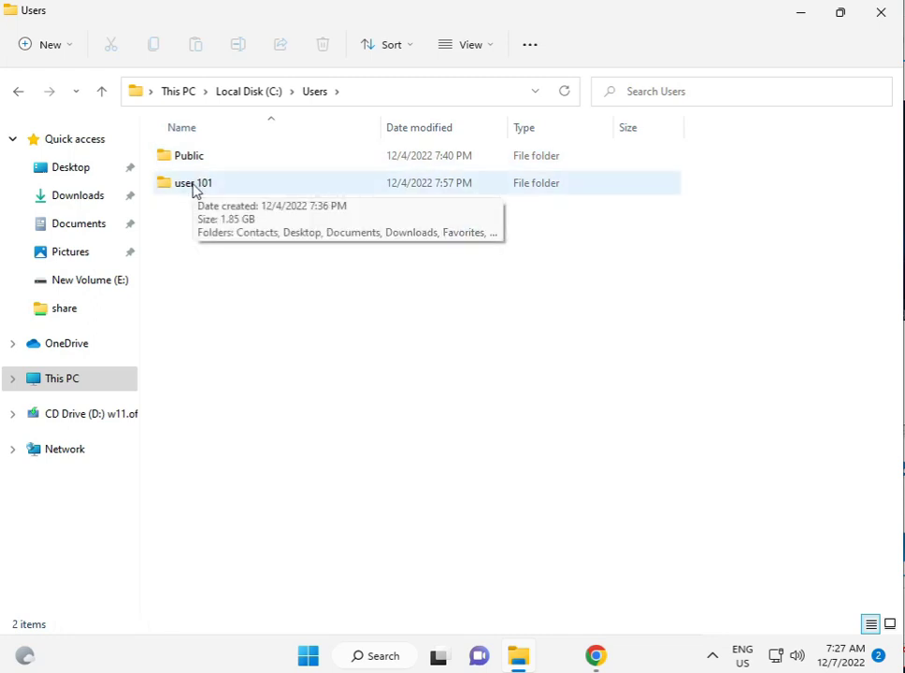
click(194, 182)
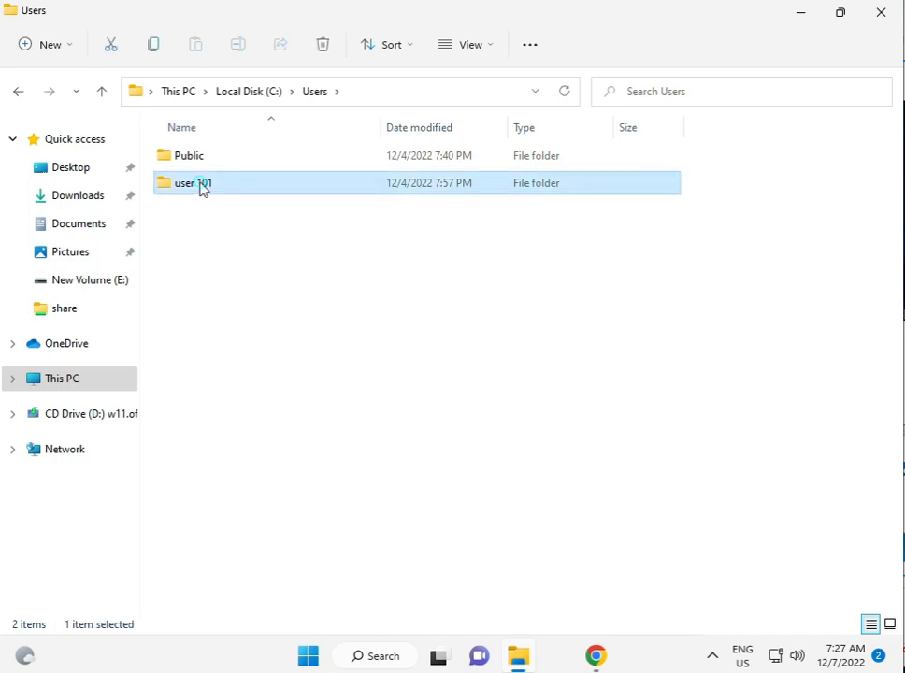
double_click(194, 182)
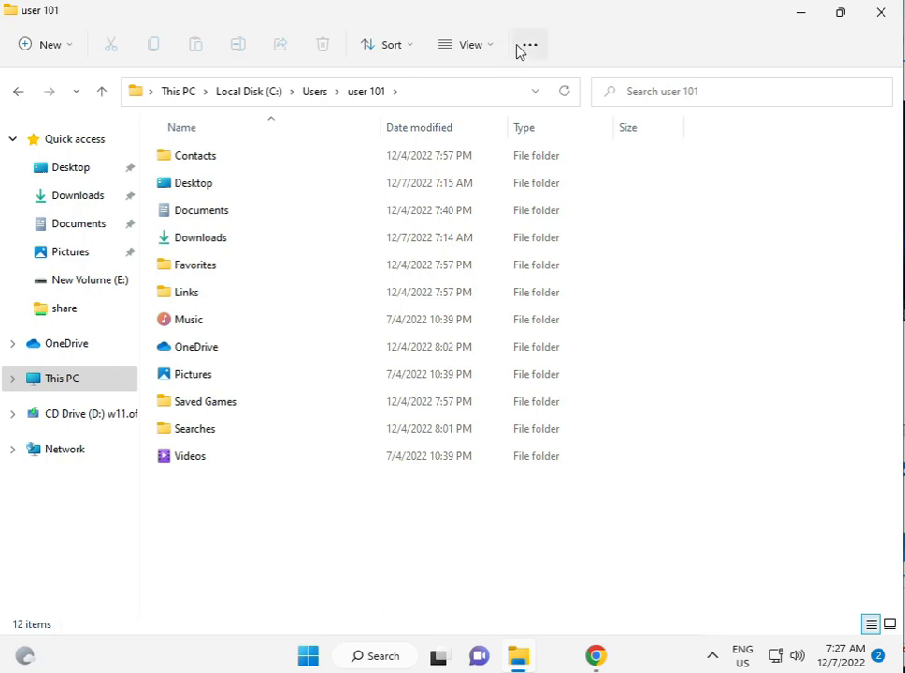
Check the profile folder's Properties from the more-commands menu, then close them.
click(529, 44)
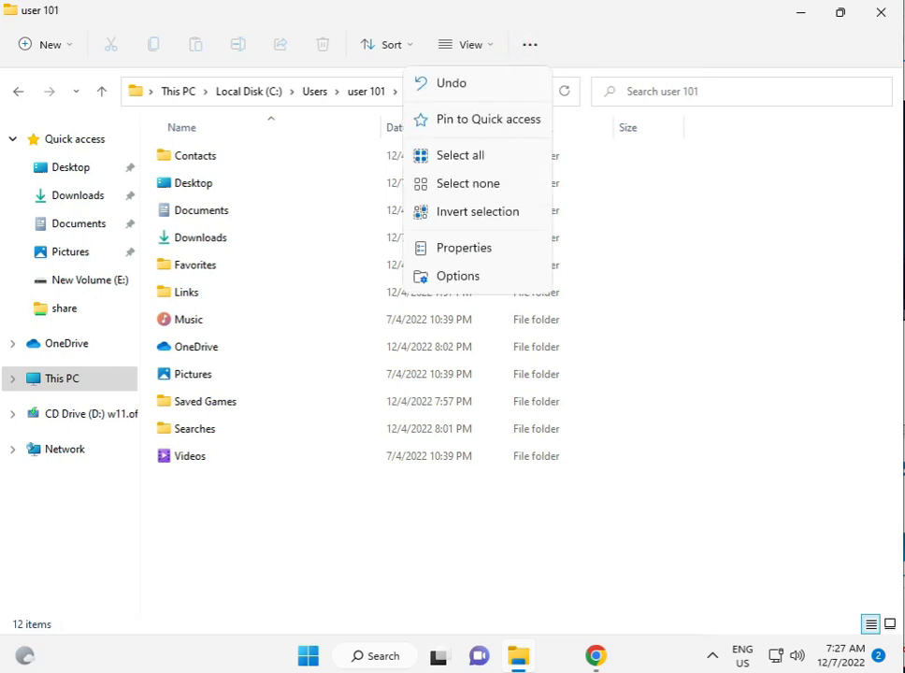
click(463, 248)
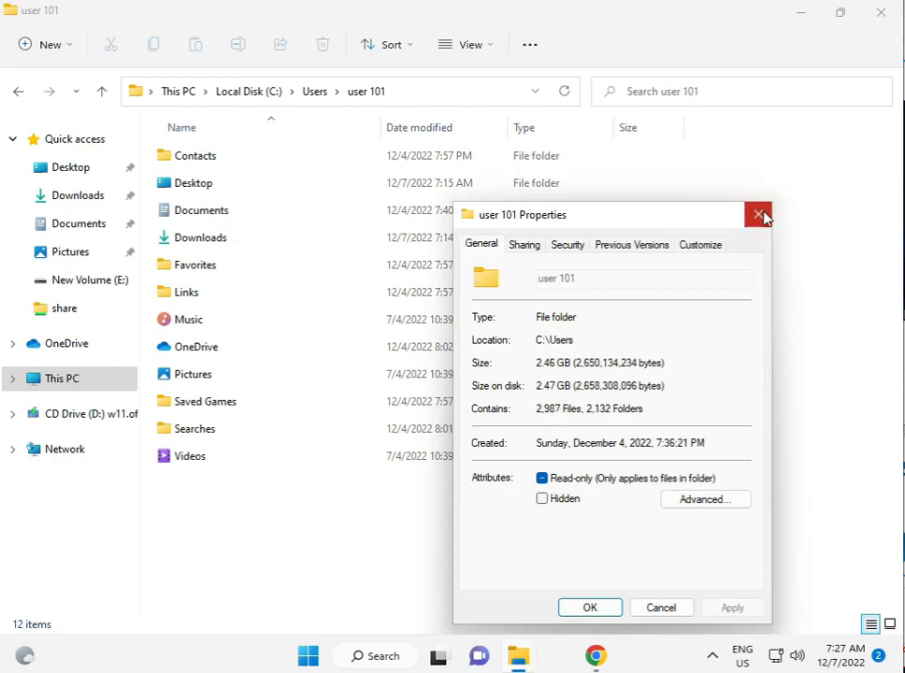
click(758, 214)
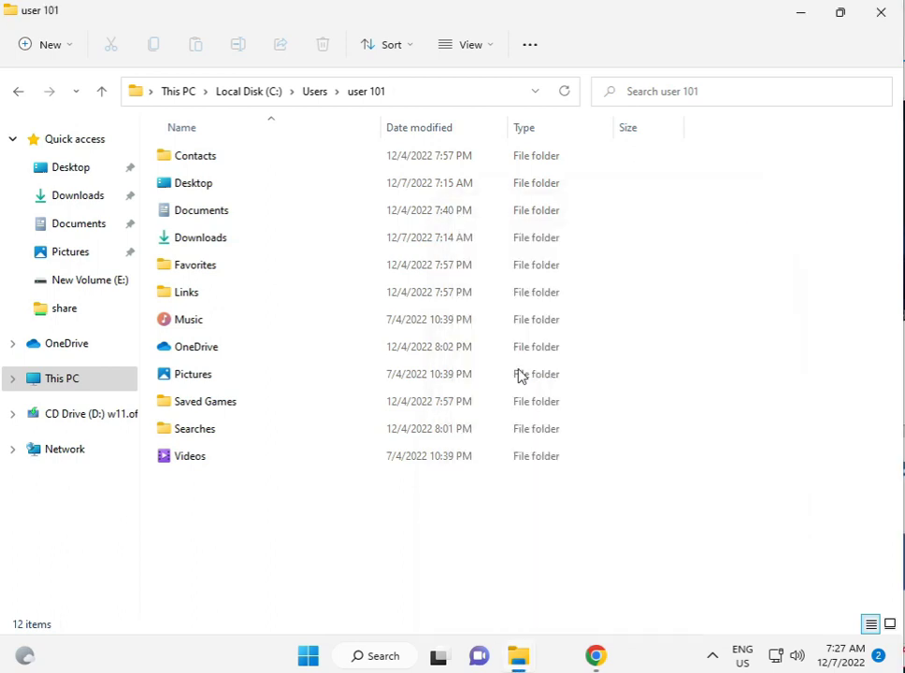
click(528, 44)
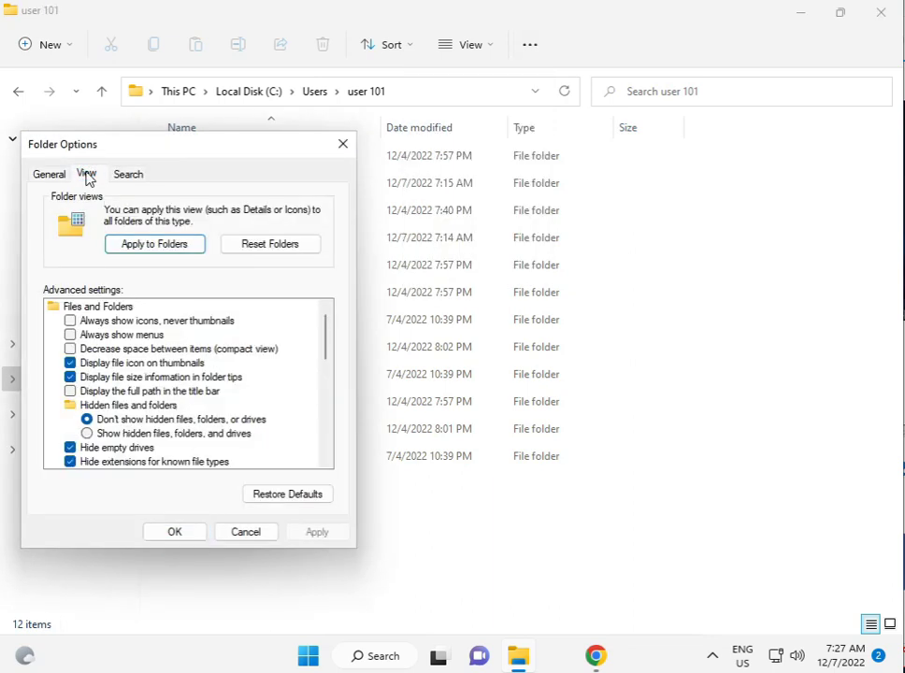
Enable 'Show hidden files, folders, and drives' in Folder Options and open AppData.
click(86, 432)
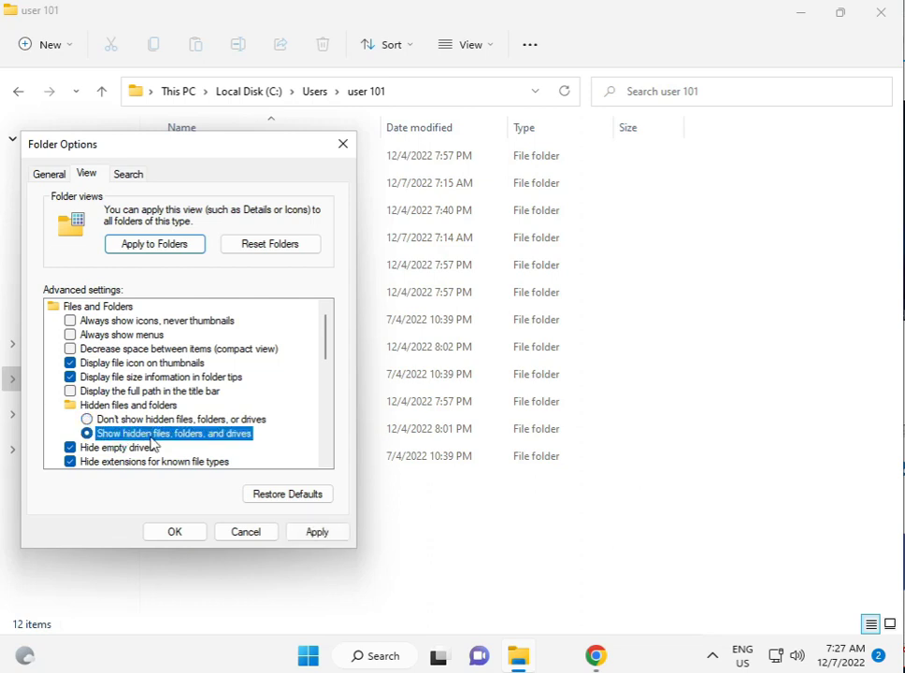
click(173, 531)
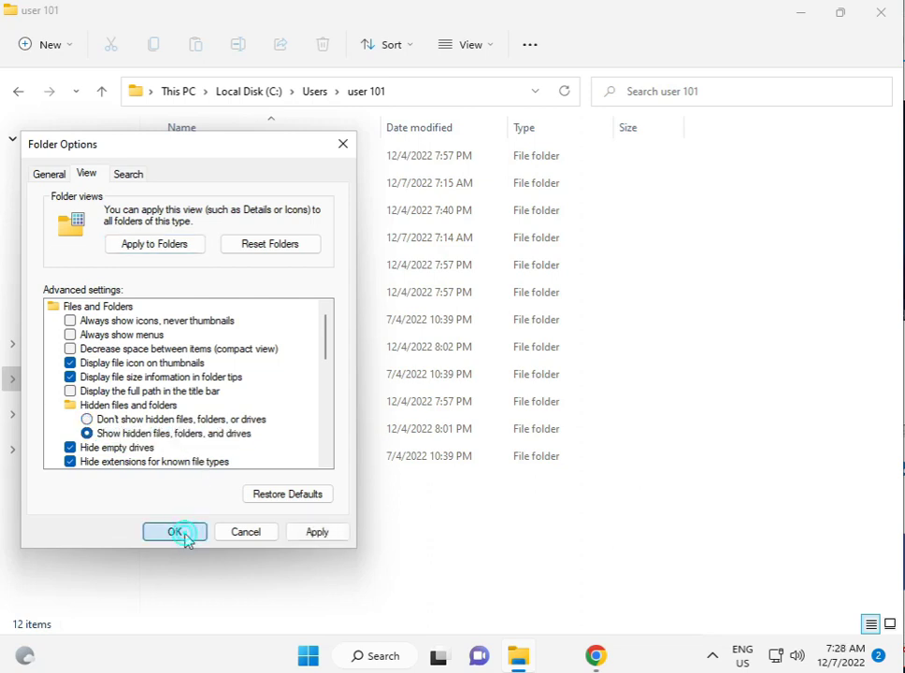
click(174, 531)
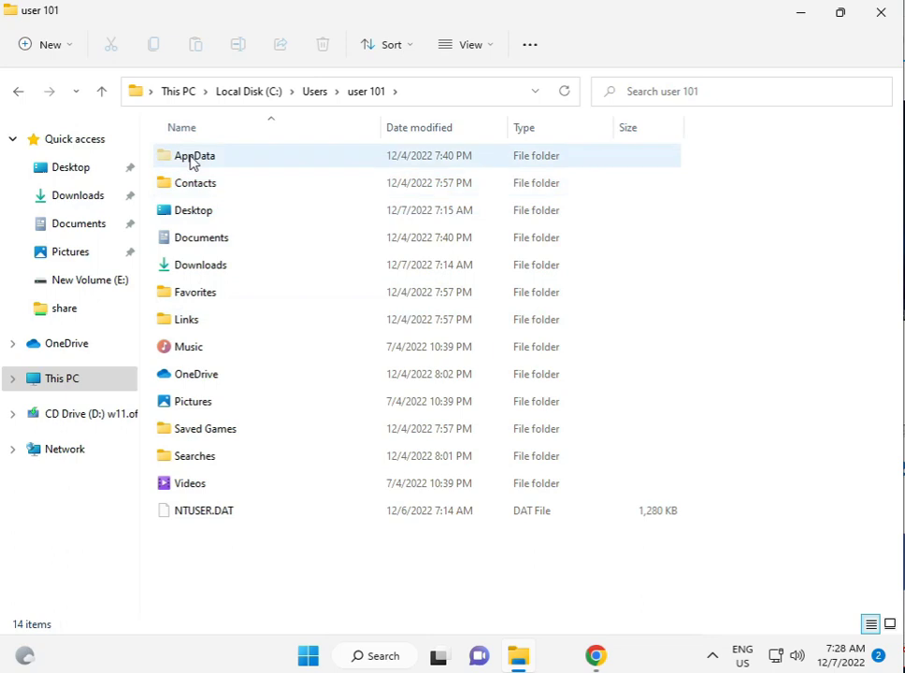
click(194, 155)
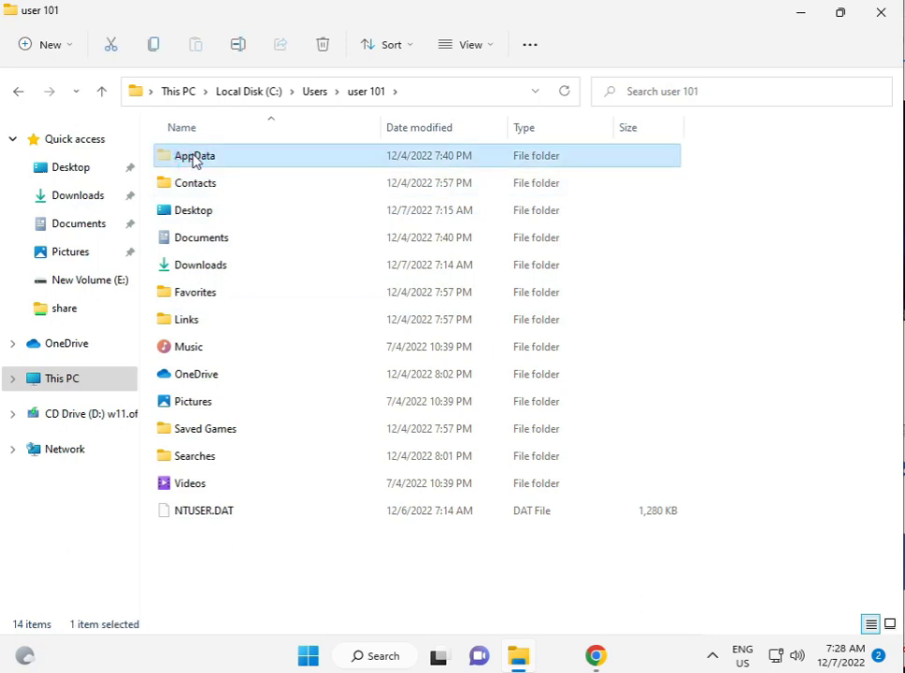
mouse_move(228, 159)
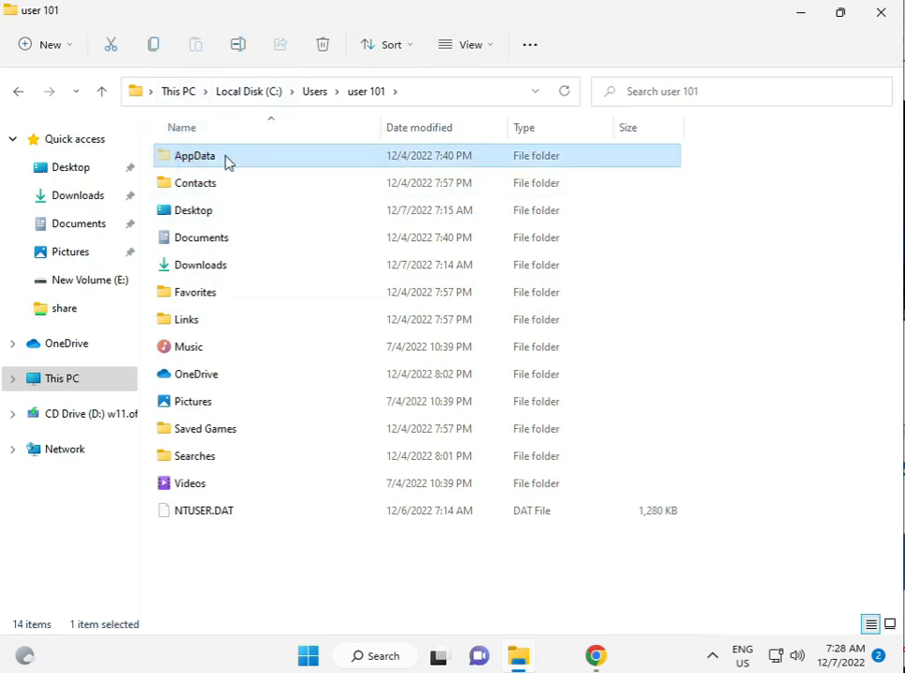
double_click(193, 155)
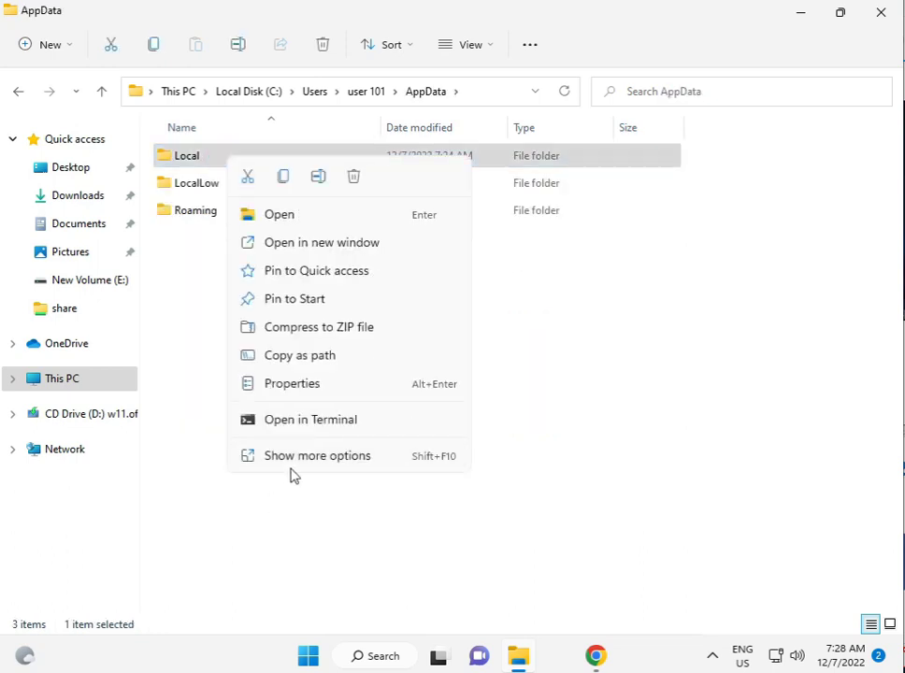
Open Local's Security permissions editor and review the user and SYSTEM entries.
click(290, 383)
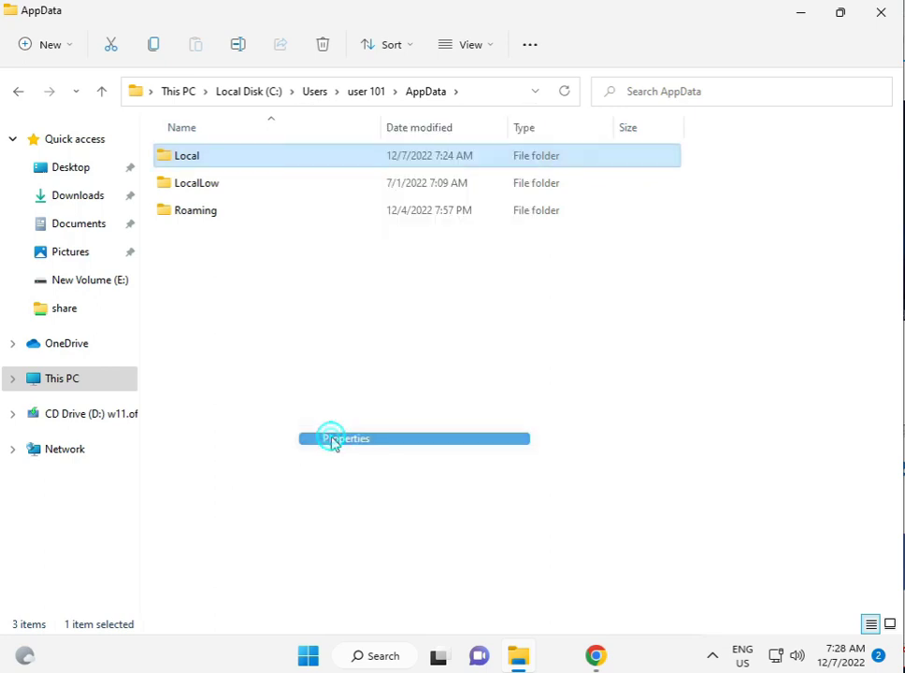
click(346, 438)
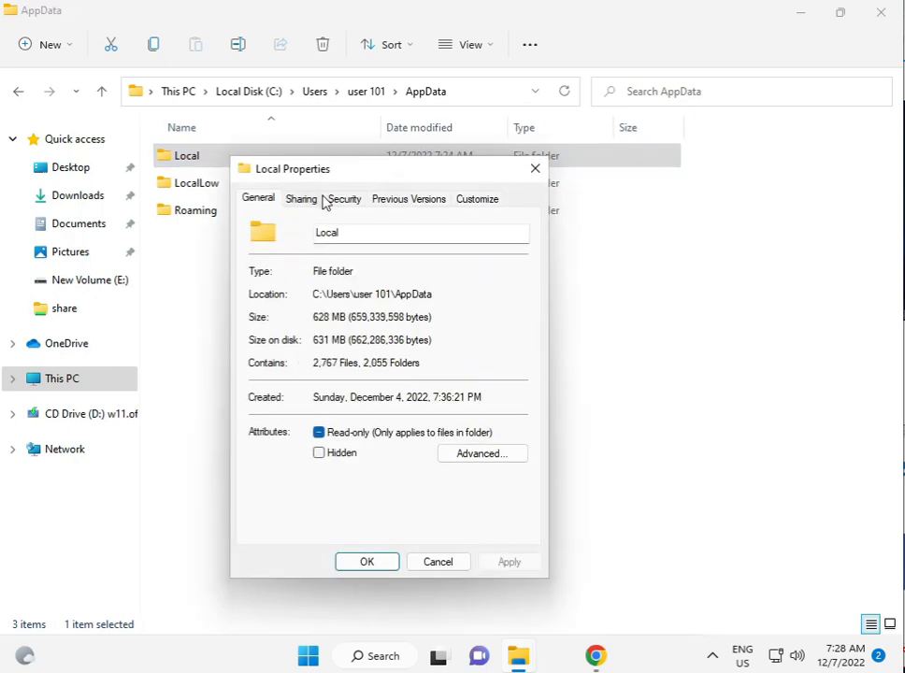
click(344, 198)
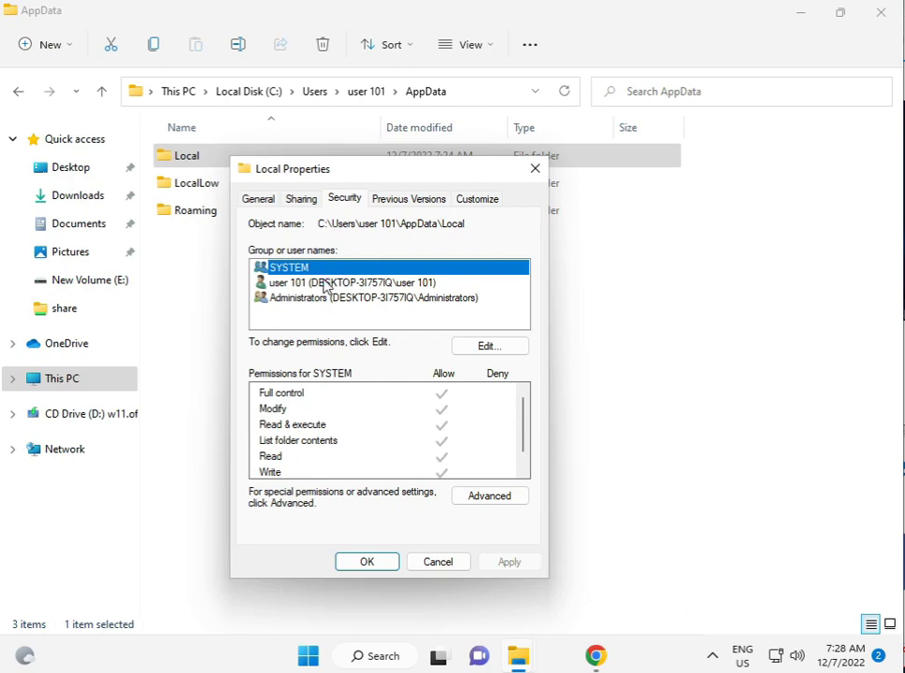
click(488, 346)
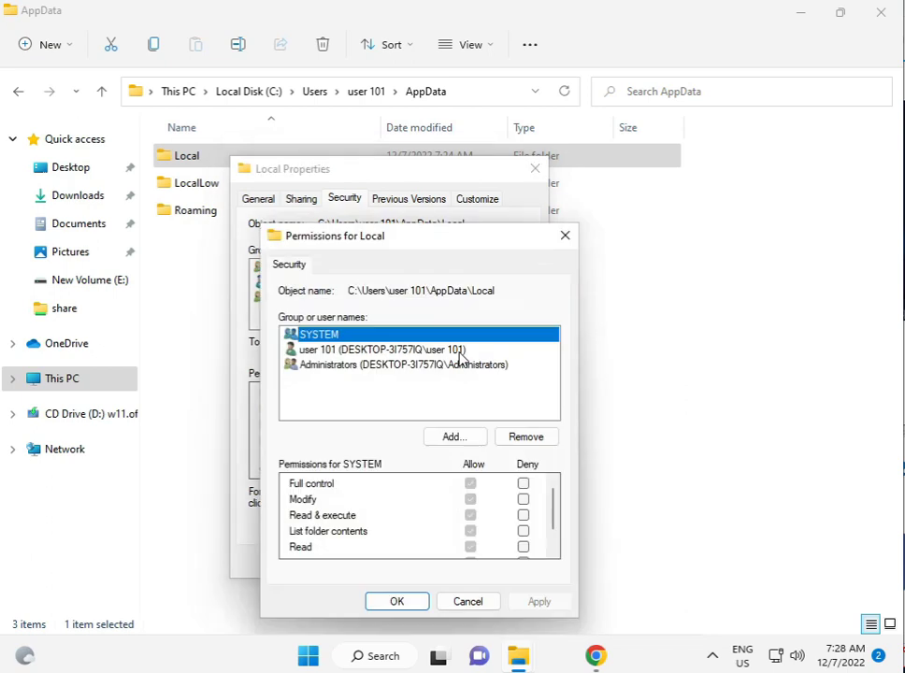
click(381, 348)
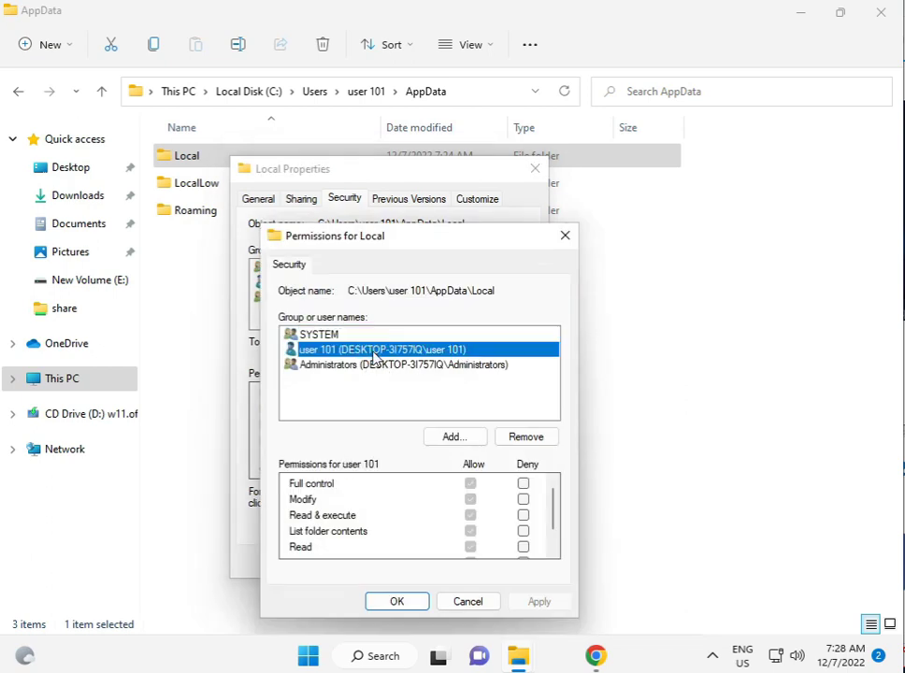
click(318, 333)
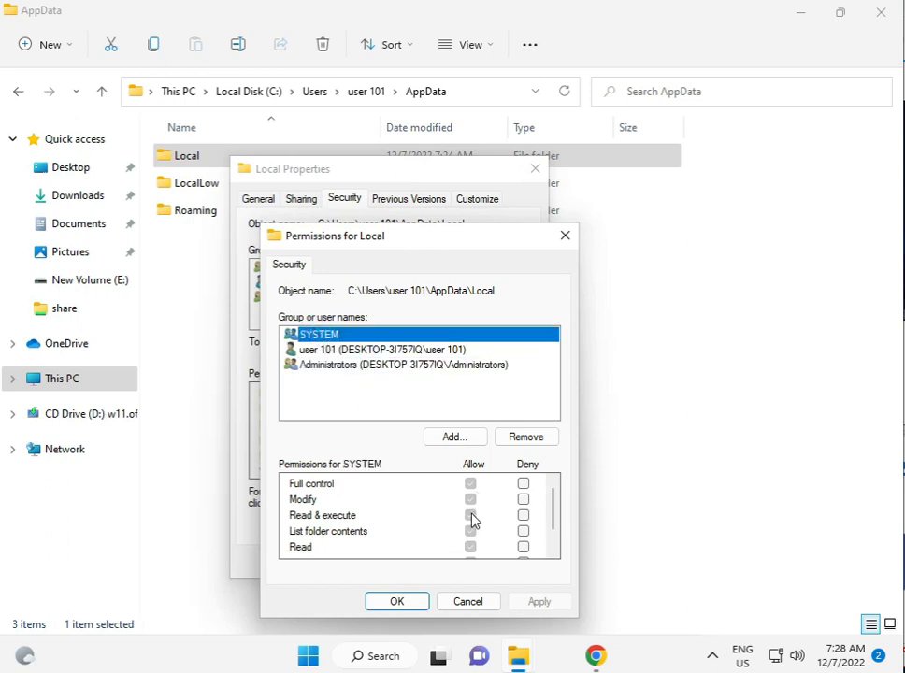
Add Everyone to Local's permissions, allow Full control, and apply.
click(455, 436)
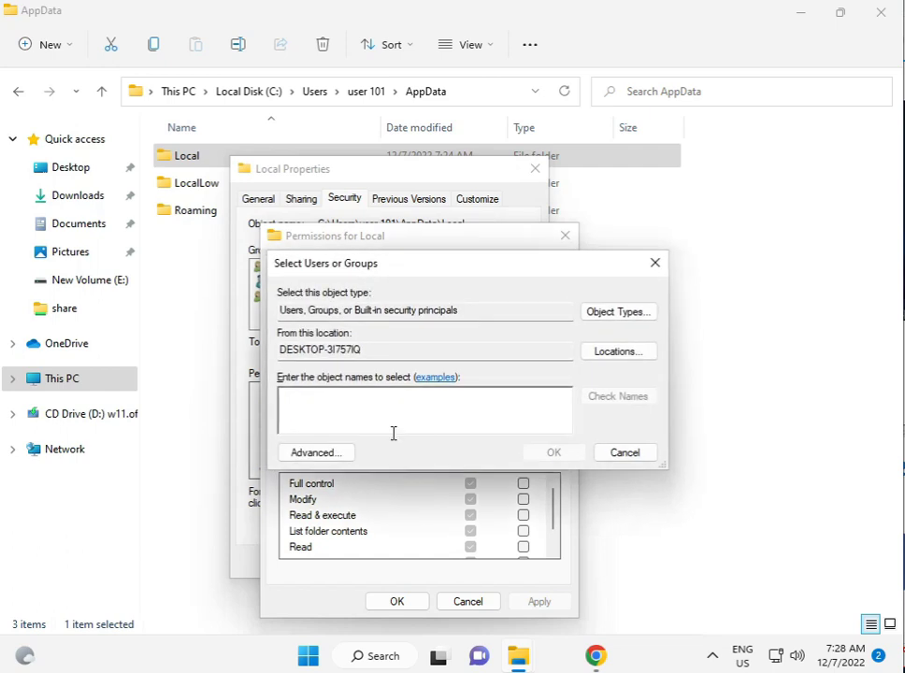
text(ev)
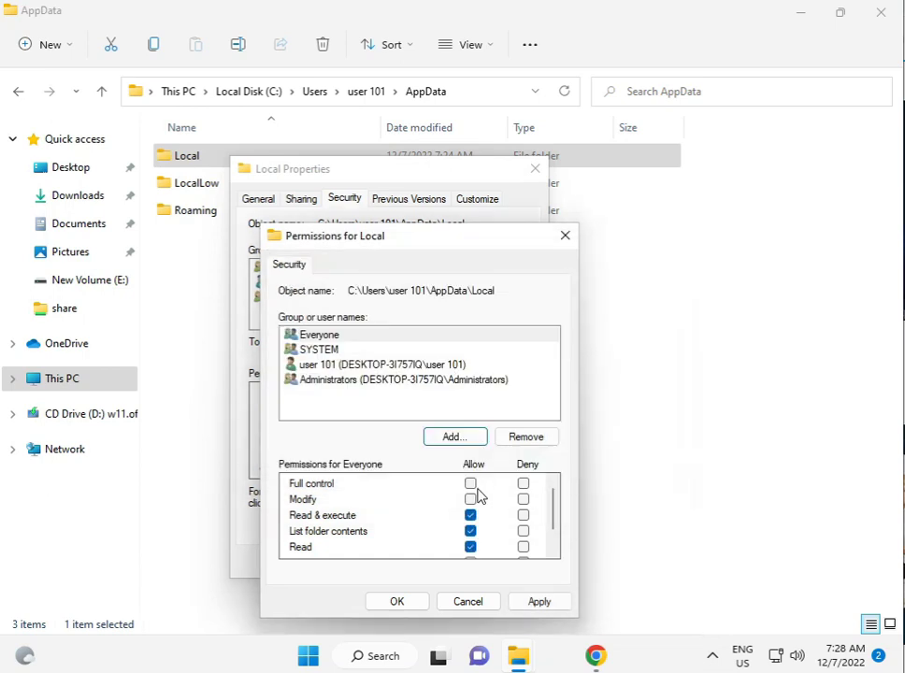
click(470, 483)
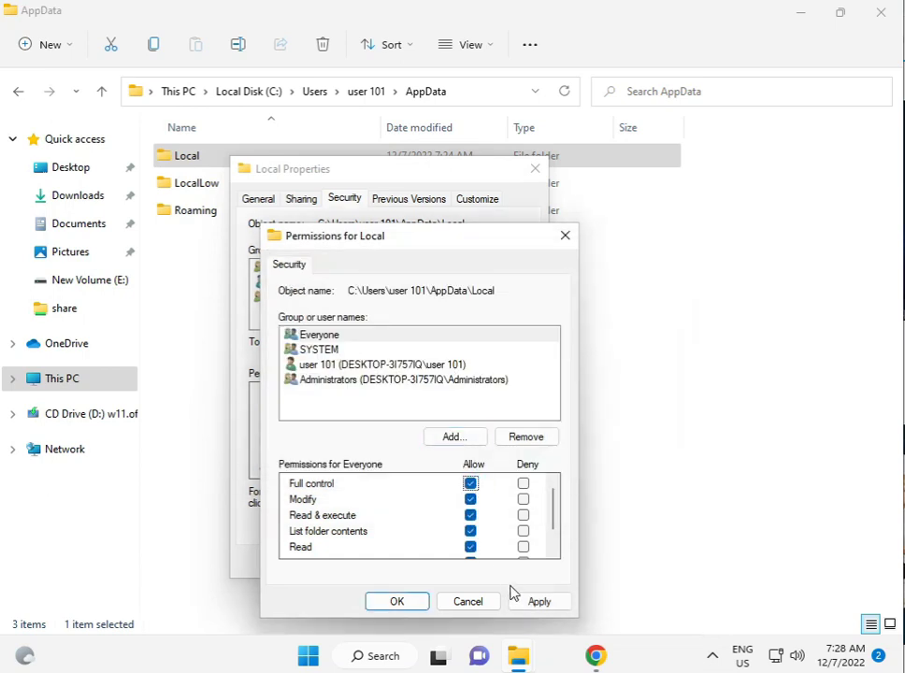
click(539, 600)
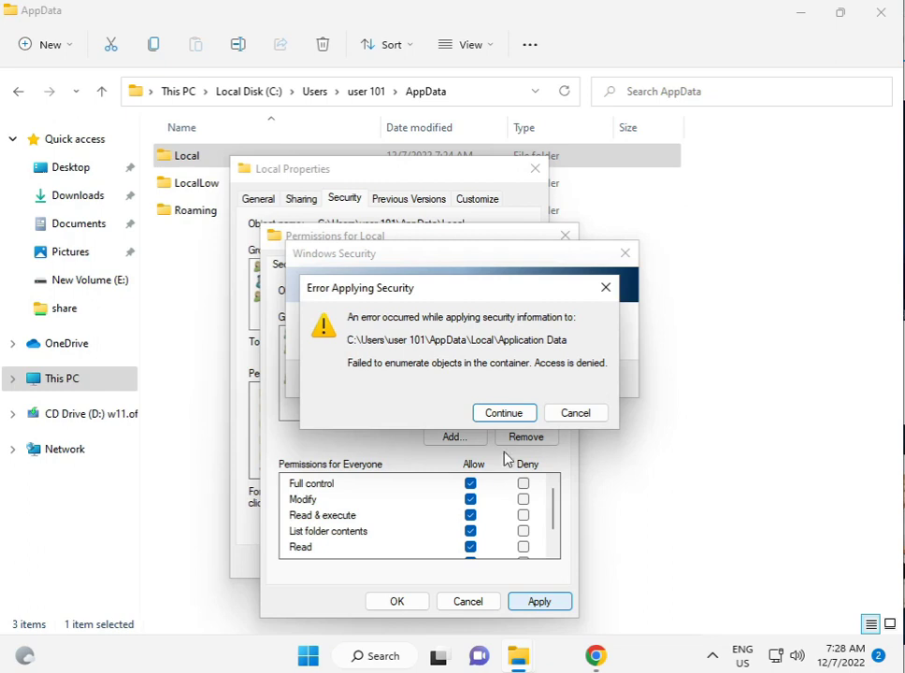
Continue past both access-denied errors and close the permissions windows.
click(504, 412)
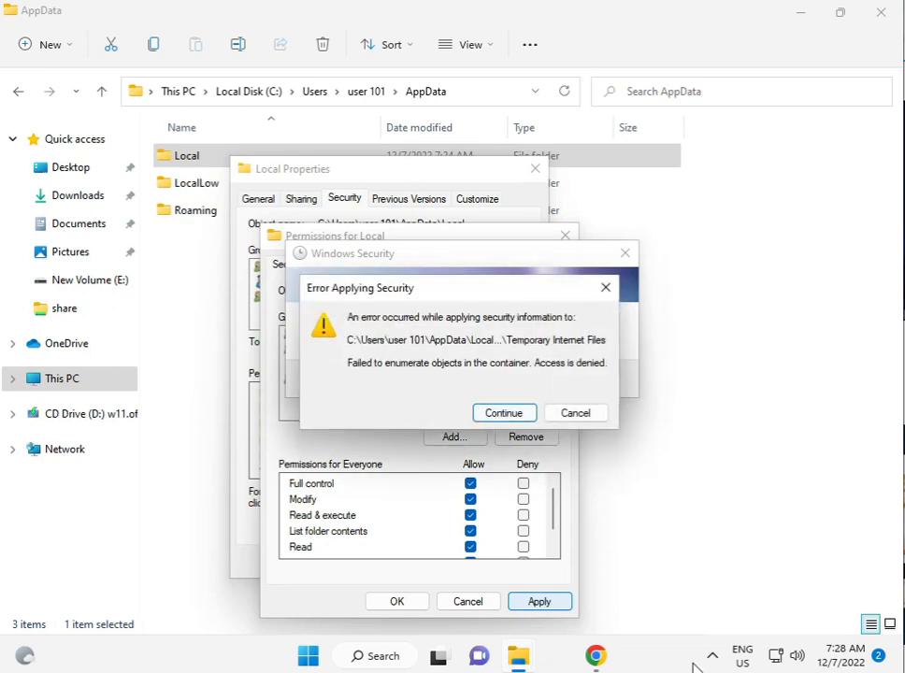
click(504, 412)
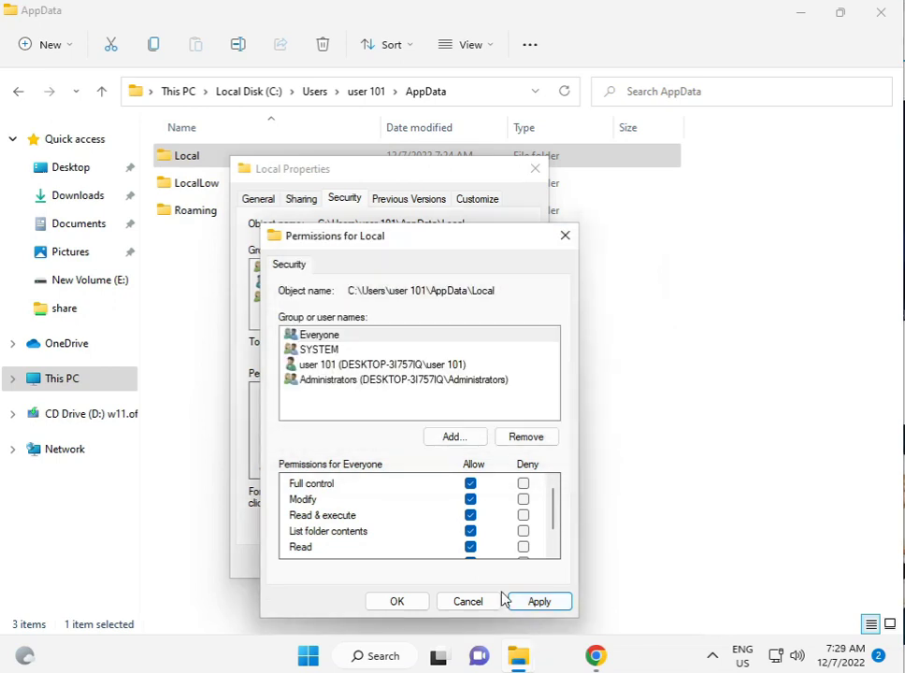
click(539, 601)
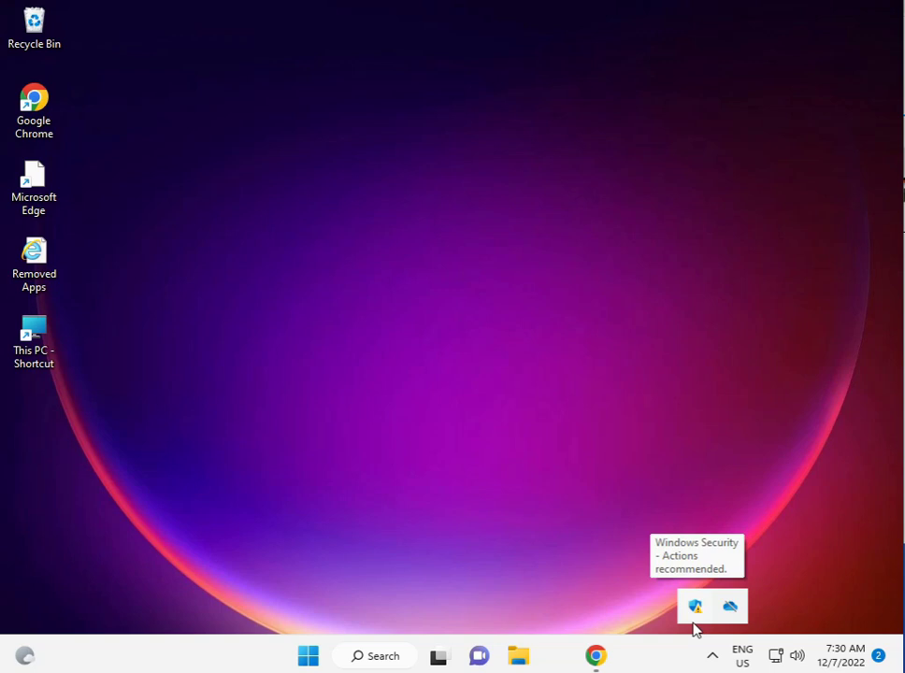
Right-click the Windows Security shield in the taskbar to show its quick actions.
right_click(694, 605)
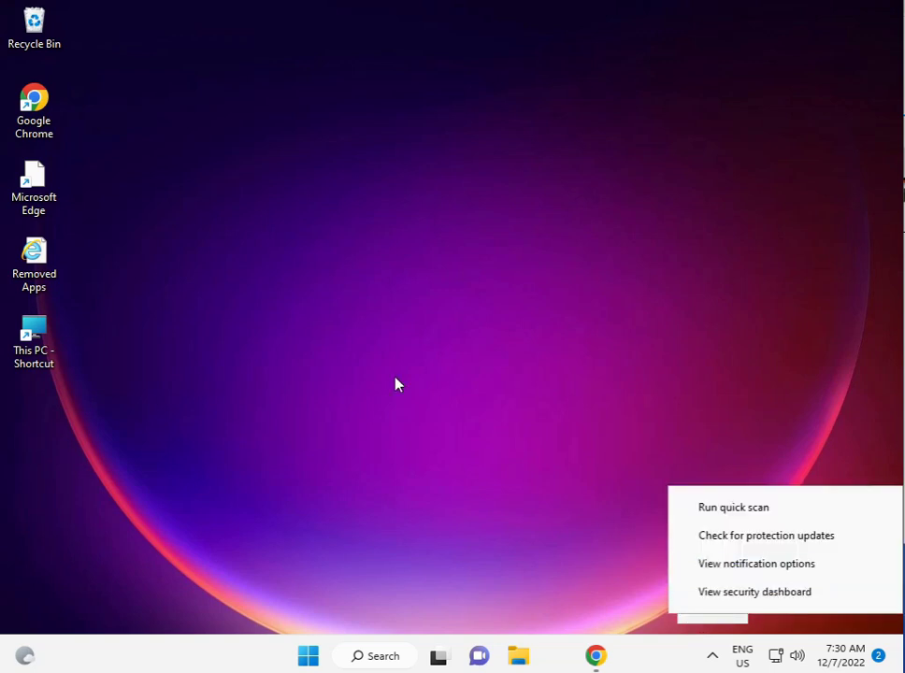